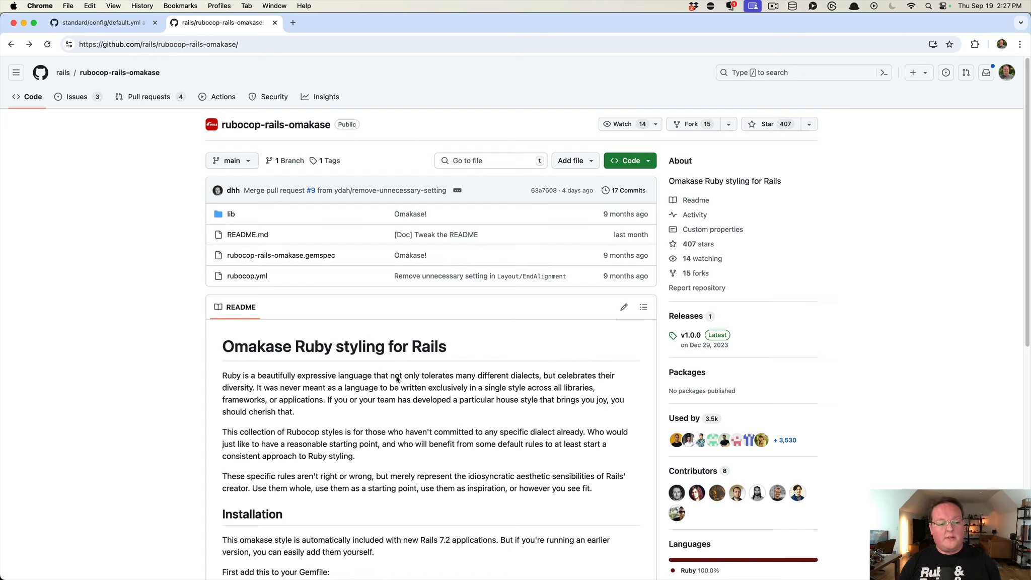
mouse_move(247, 276)
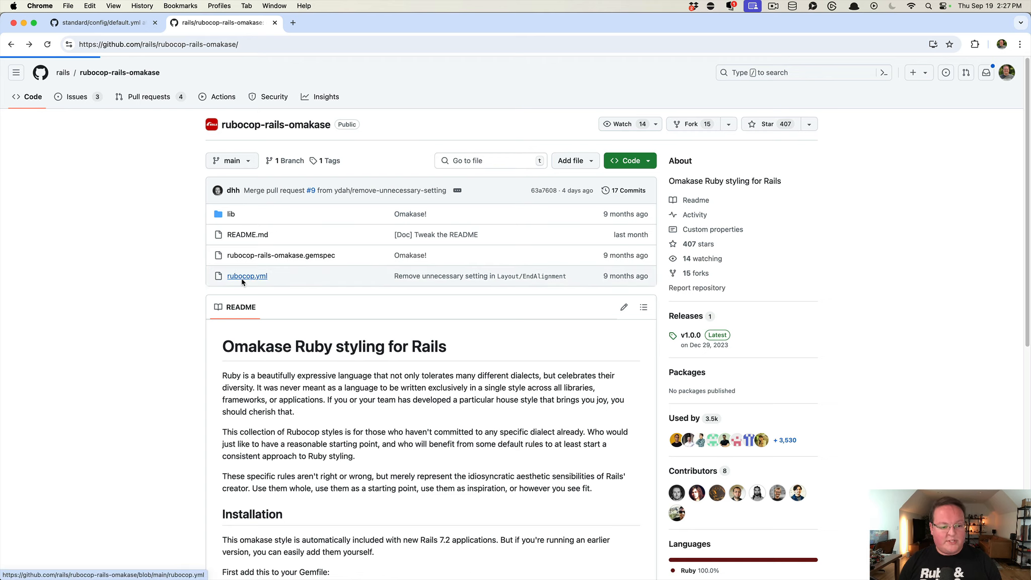
View rubocop.yml in rubocop-rails-omakase, checking references for the Layout/CaseIndentation cop.
left_click(246, 276)
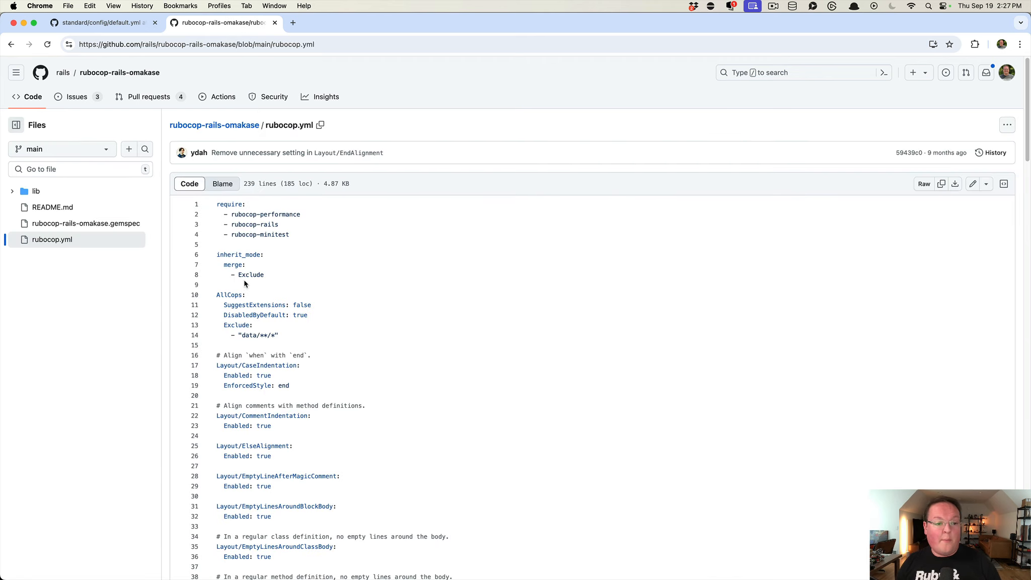
mouse_move(303, 239)
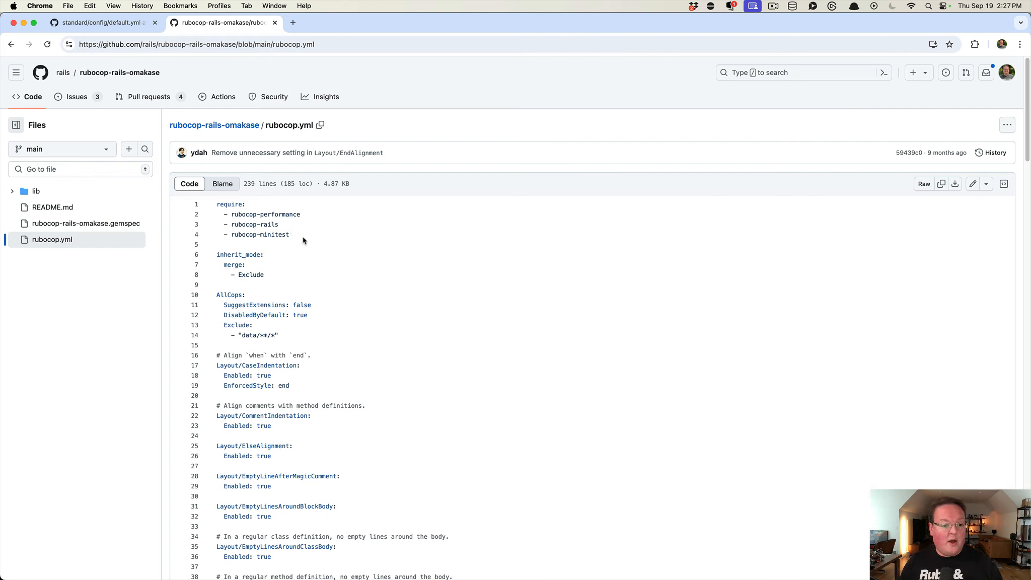
left_click(259, 235)
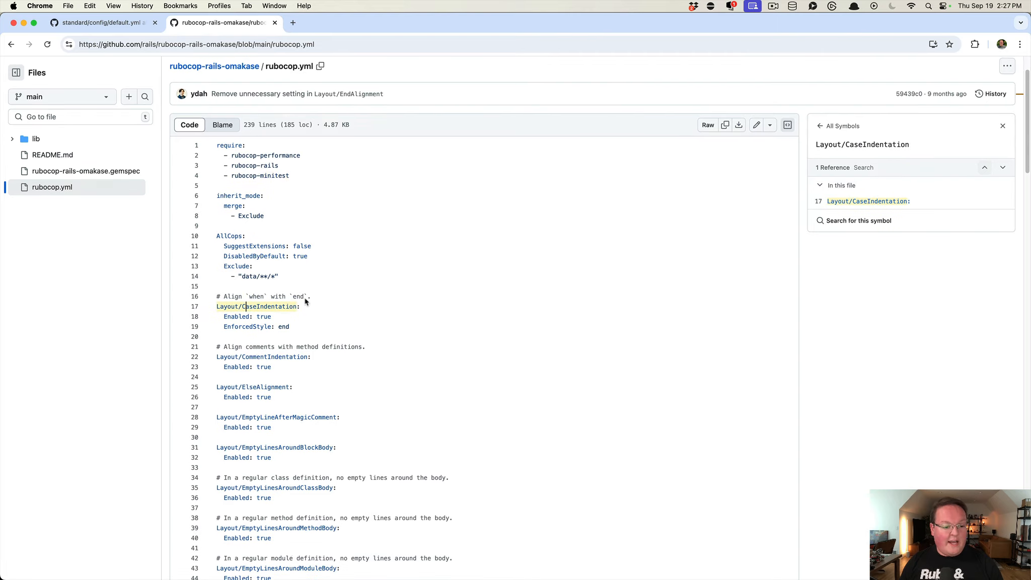
scroll("down", 3)
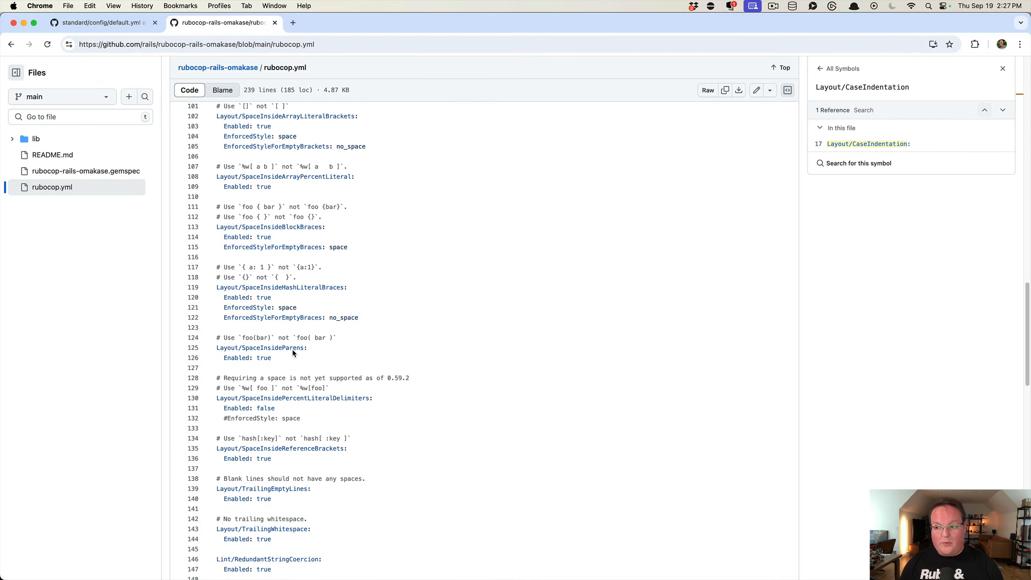
scroll("down", 3)
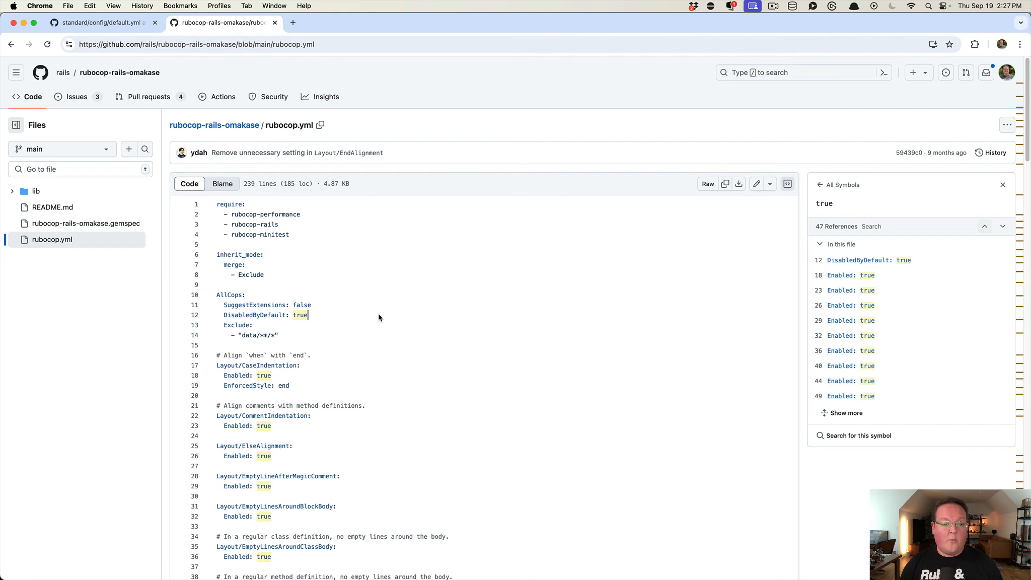
Switch to the standardrb/standard repository's main page.
left_click(102, 23)
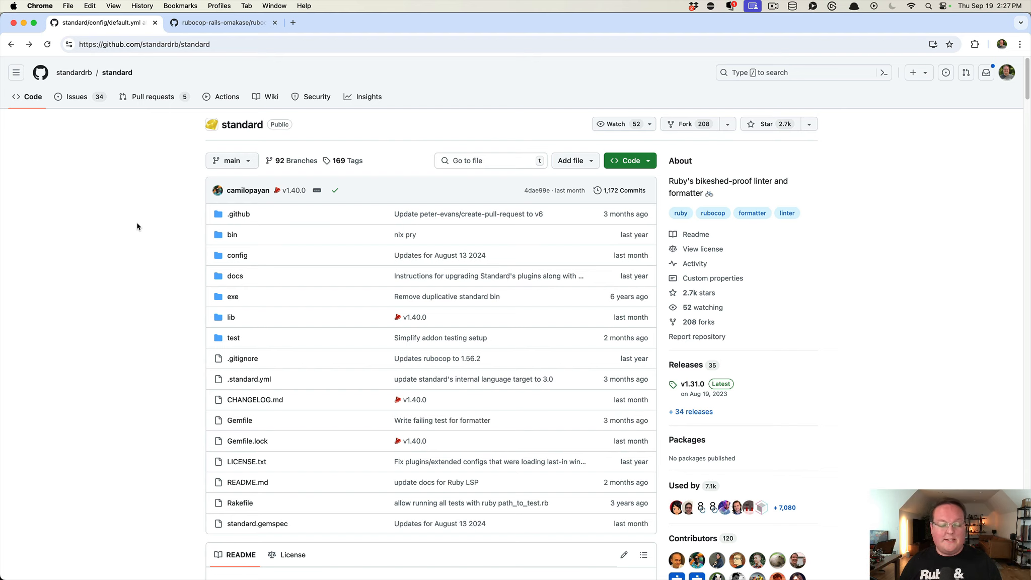
mouse_move(121, 238)
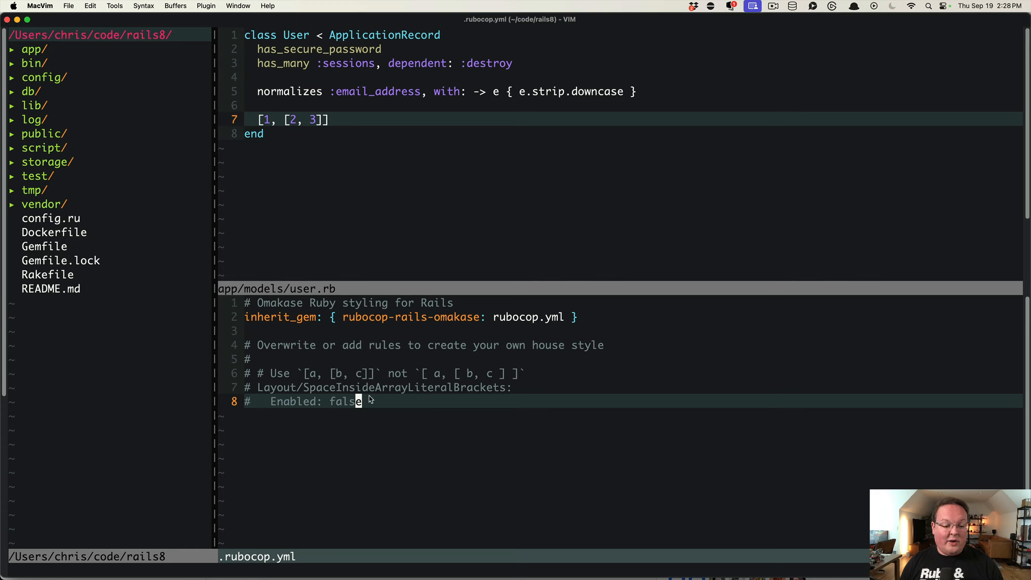
mouse_move(395, 409)
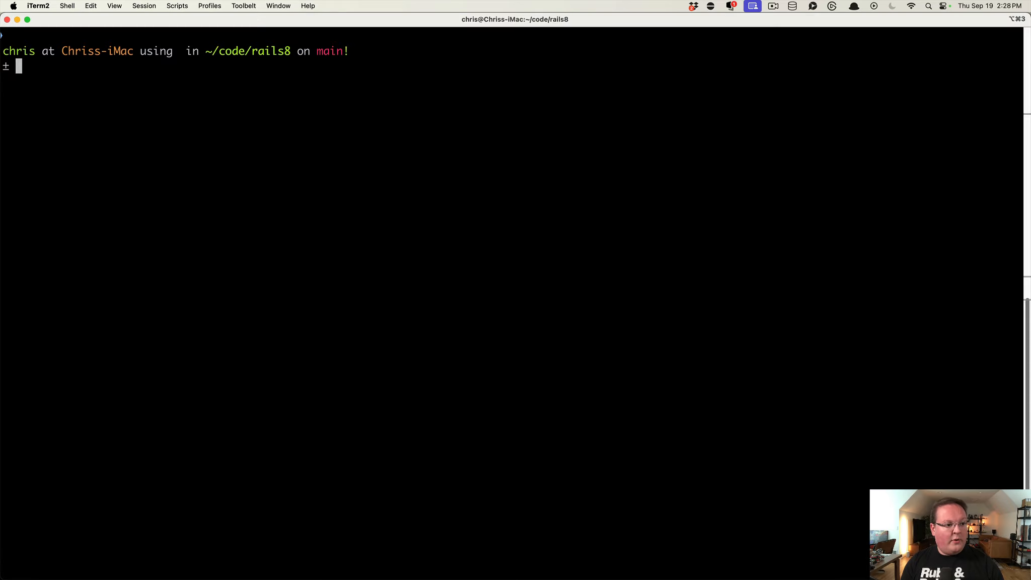
Run bin/rubocop, autocorrect with bin/rubocop -a, and rerun to confirm no offenses.
type("bin/rubocop")
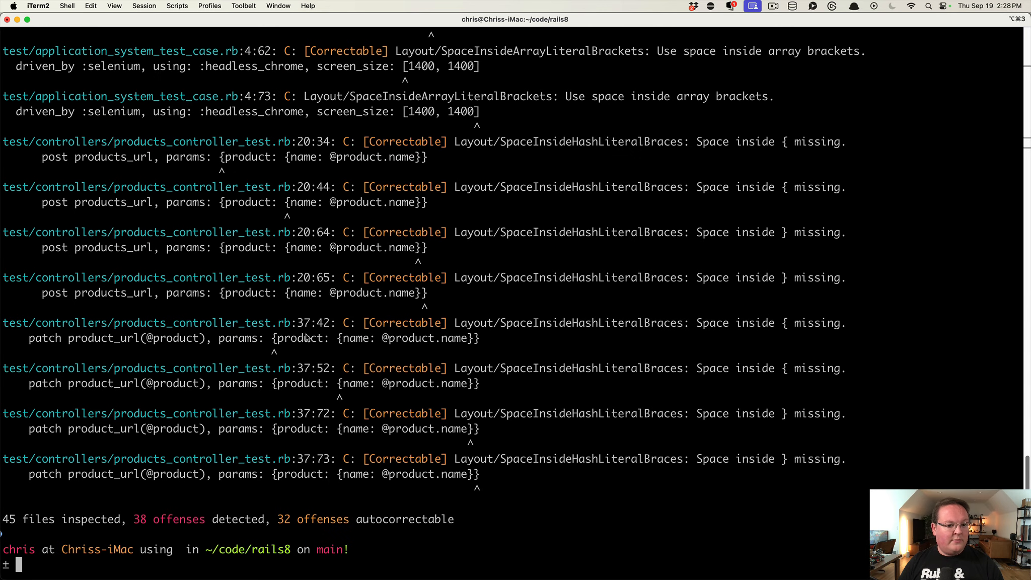
mouse_move(353, 479)
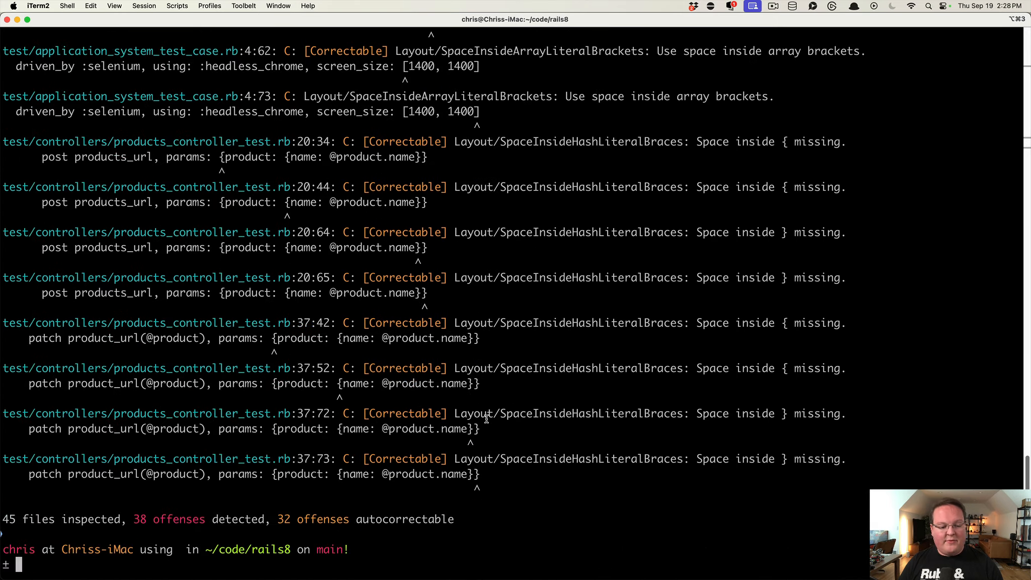
type("bin/rubocop -a")
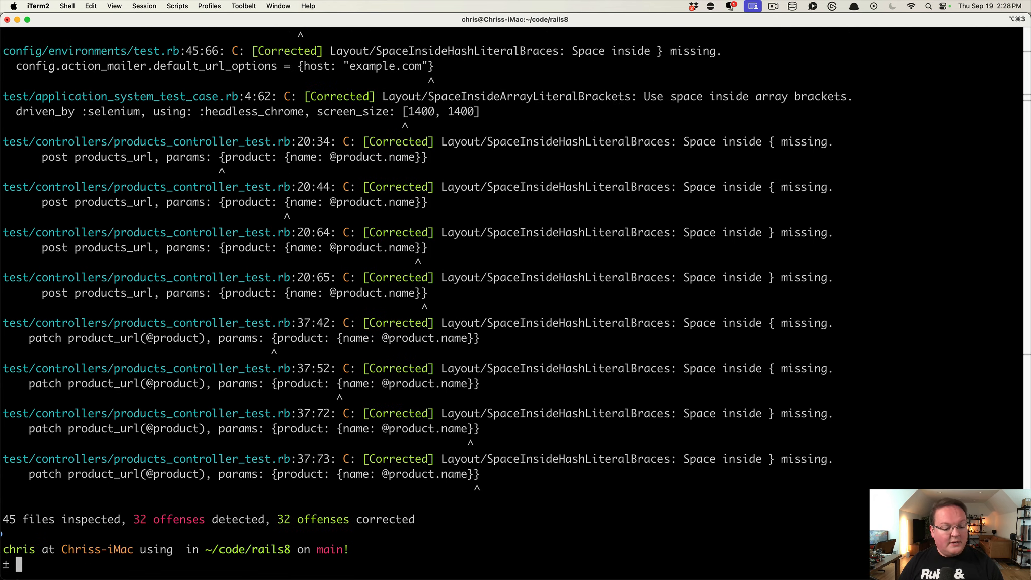
type("bin/rubocop")
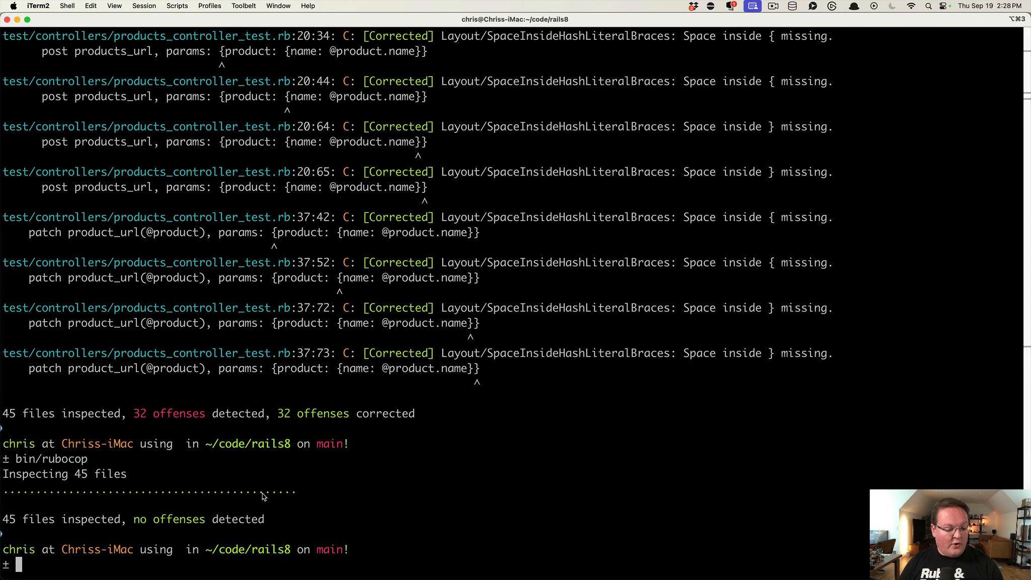
mouse_move(266, 495)
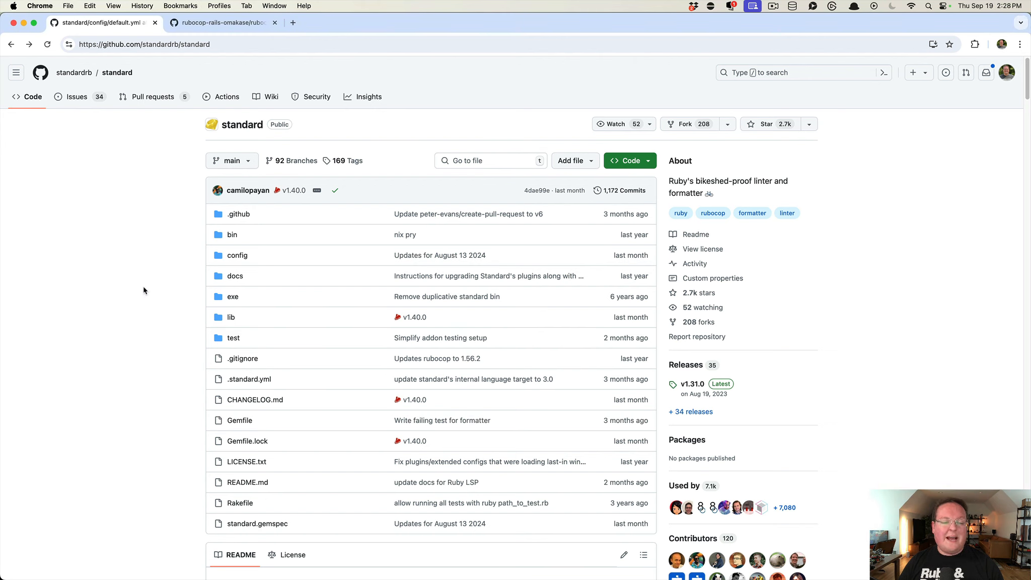
mouse_move(237, 254)
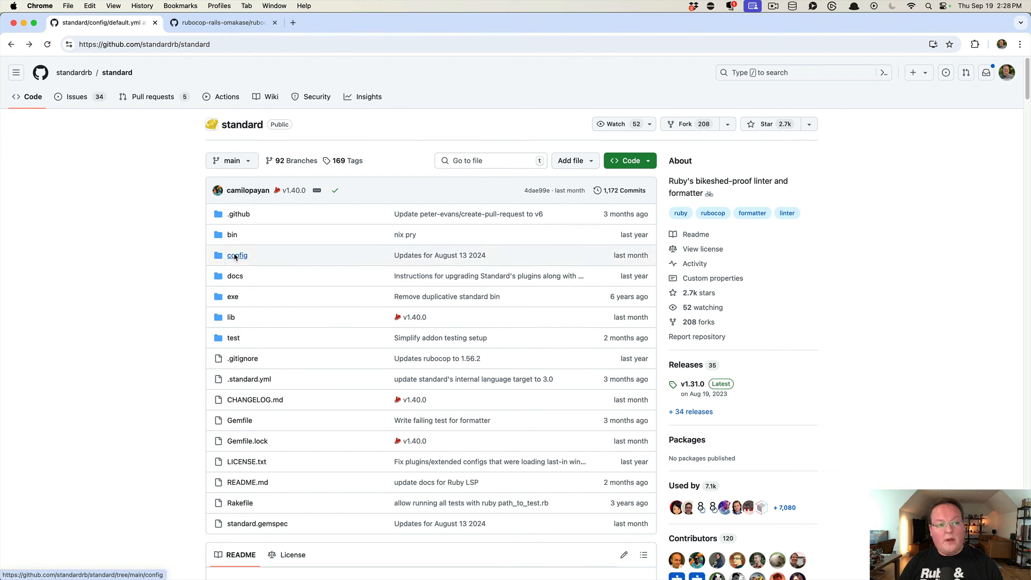
Browse the standard config folder, reading default.yml and ruby-3.3.yml.
left_click(237, 254)
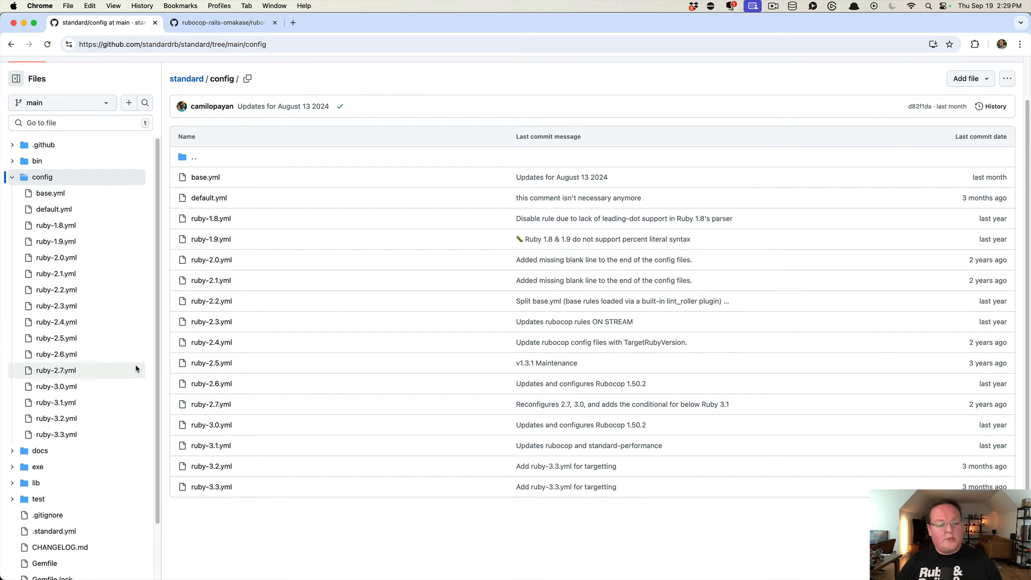
mouse_move(208, 198)
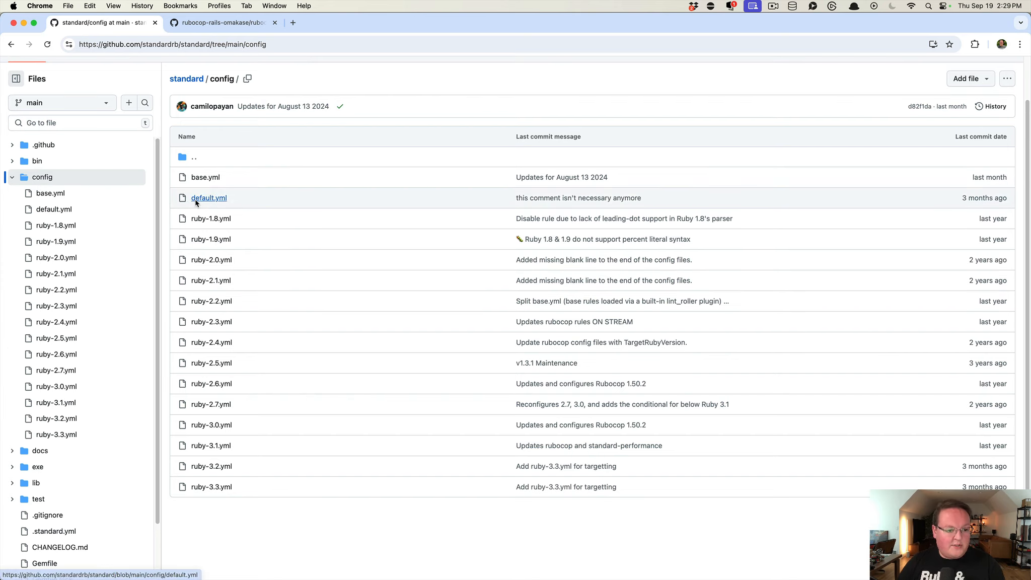
left_click(208, 199)
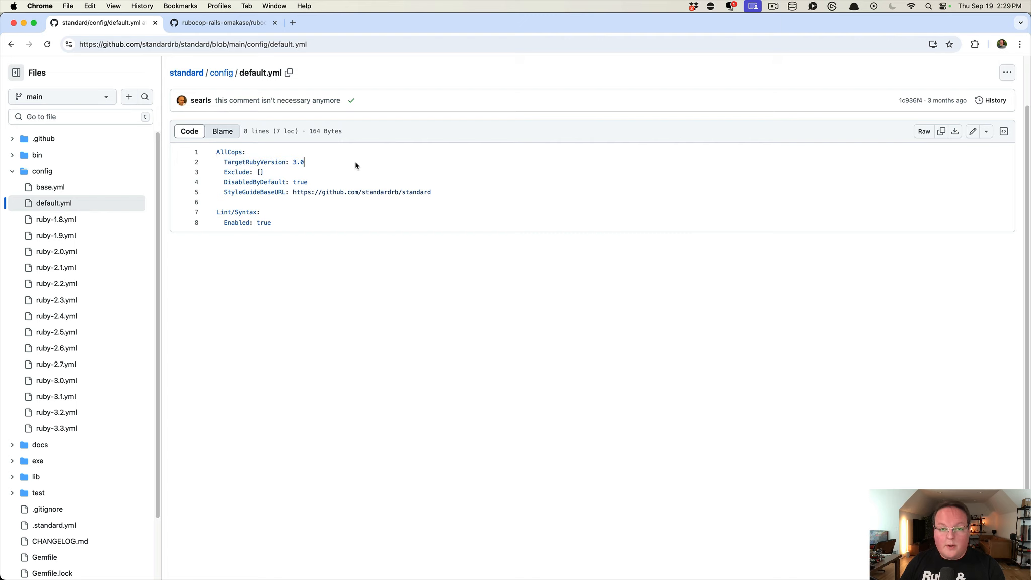
left_click(220, 72)
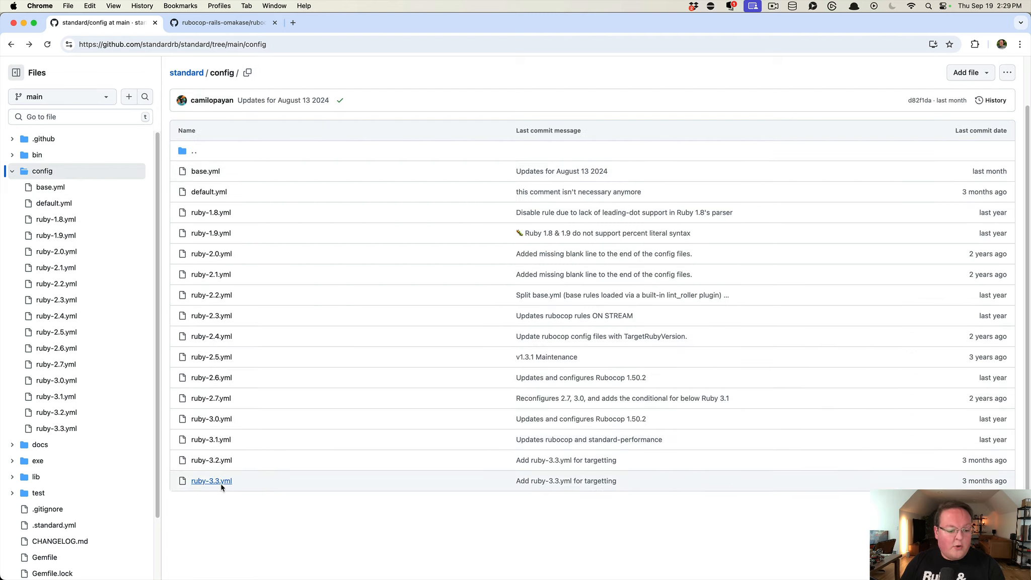
left_click(212, 480)
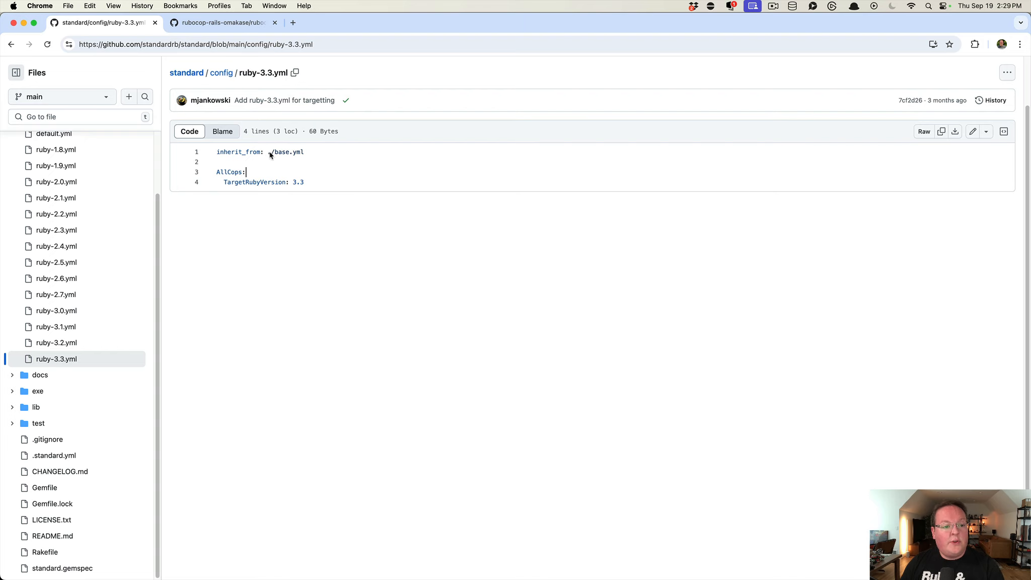
Return to the config folder and load base.yml with its cop settings.
left_click(220, 72)
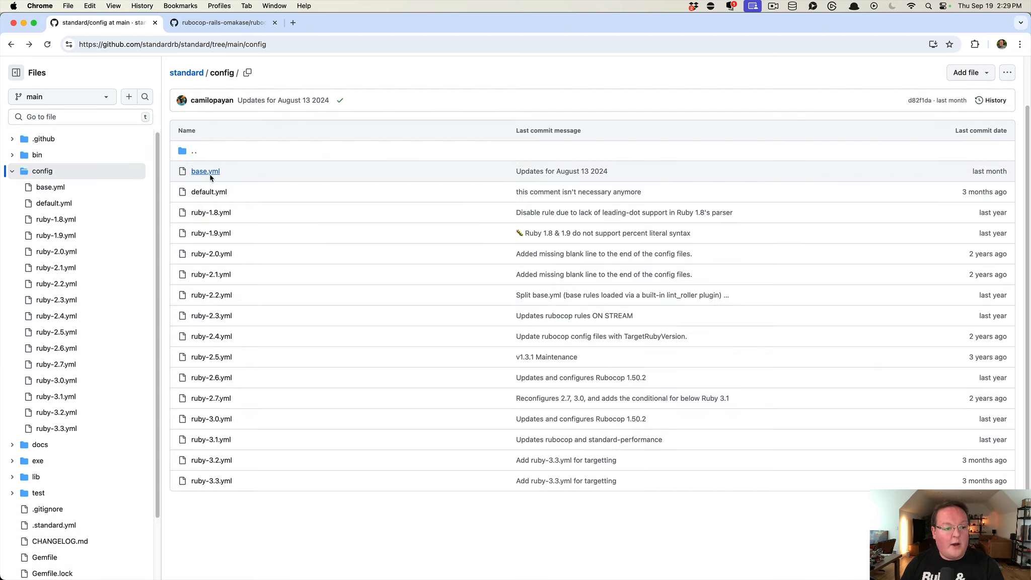
left_click(205, 171)
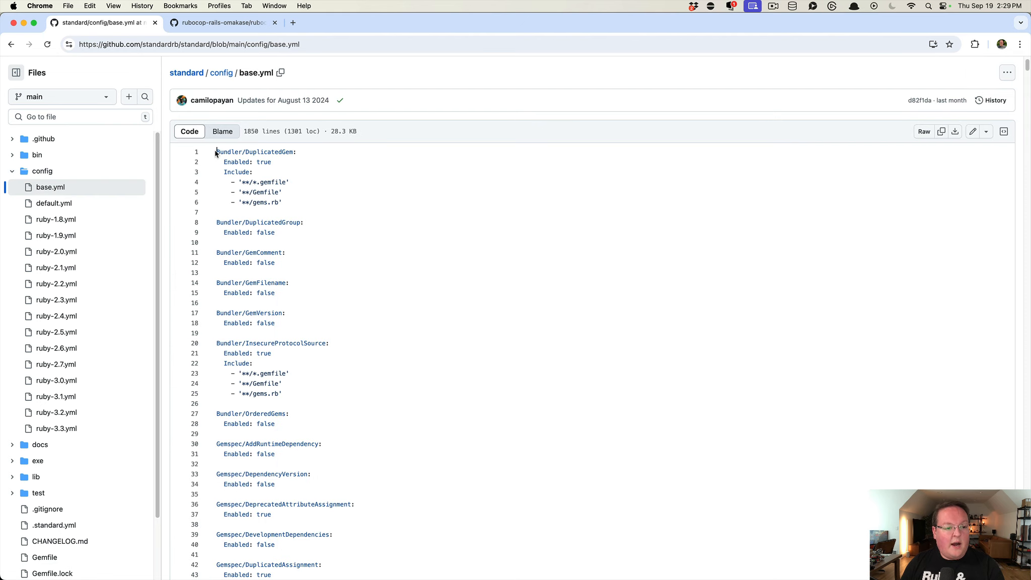
Scroll base.yml's rule list, then in MacVim ignore the user.rb changed-on-disk warning.
scroll("down", 3)
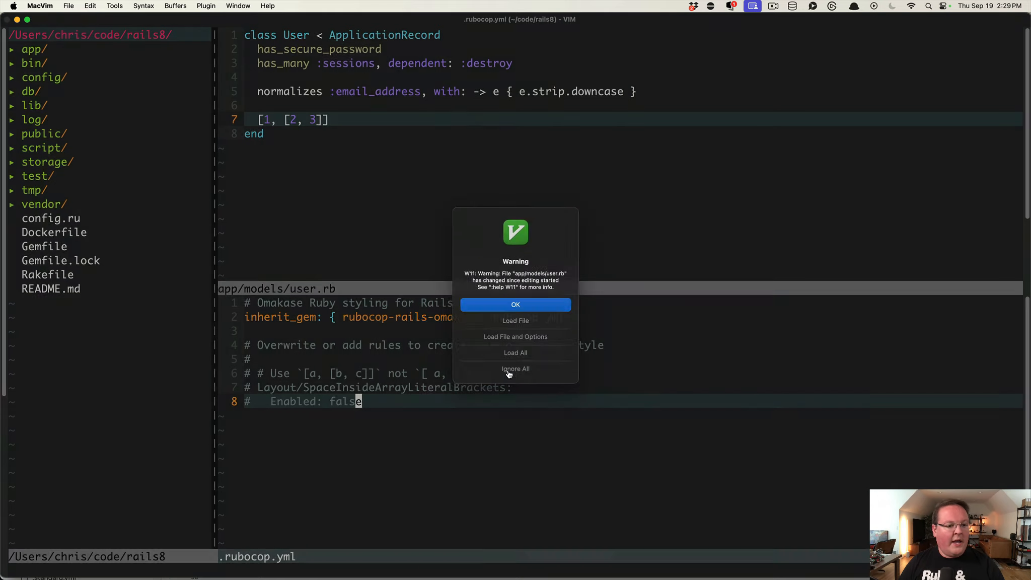
left_click(515, 321)
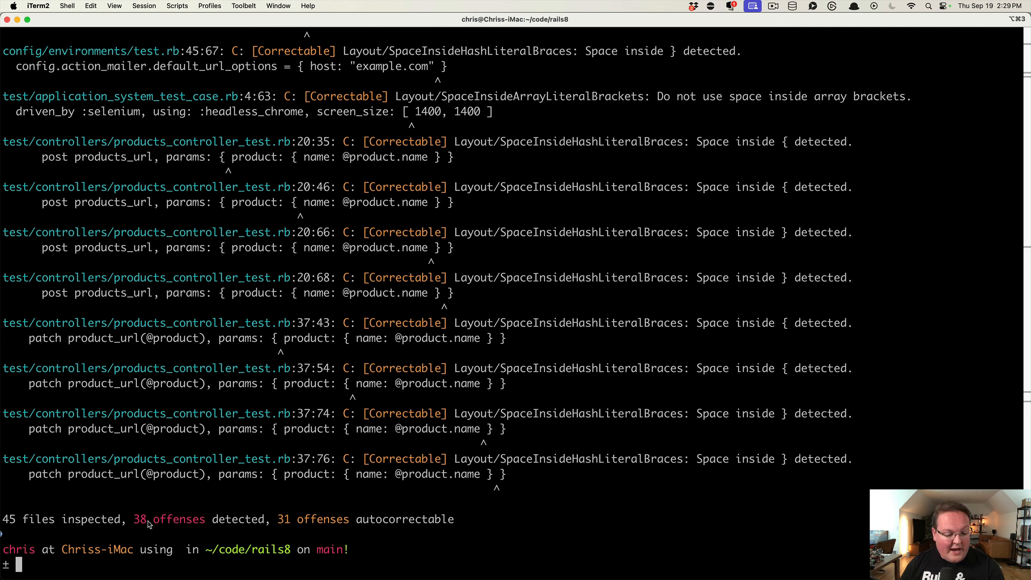
Note the 38 offenses count and run bin/rubocop -a twice to autocorrect.
double_click(168, 519)
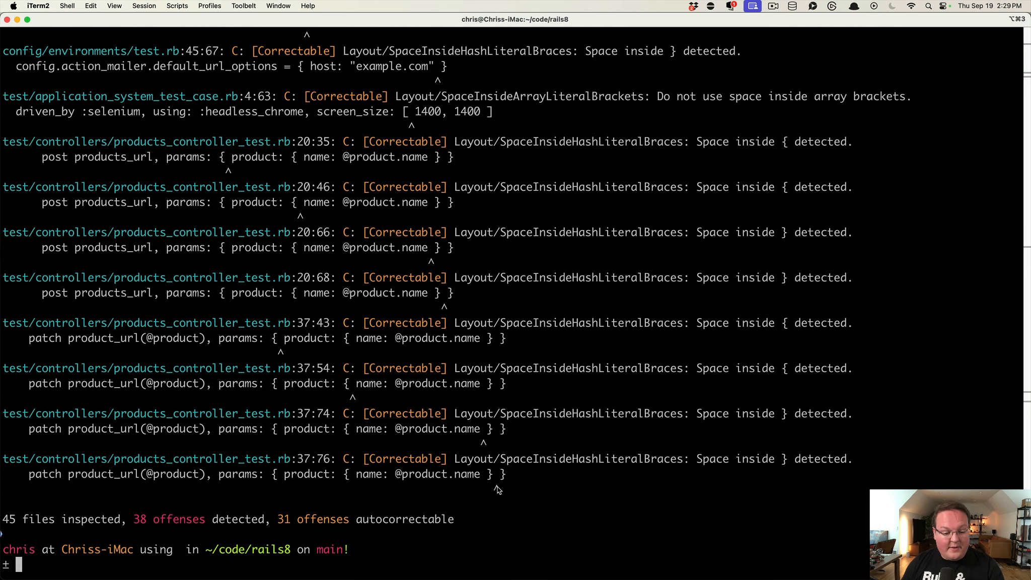
type("bin/rubocop -")
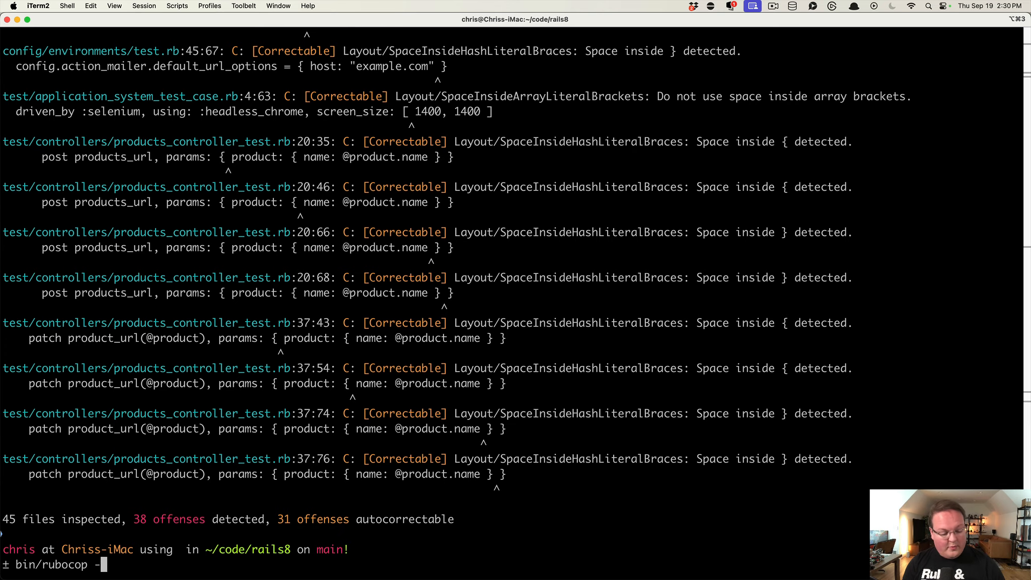
type("a")
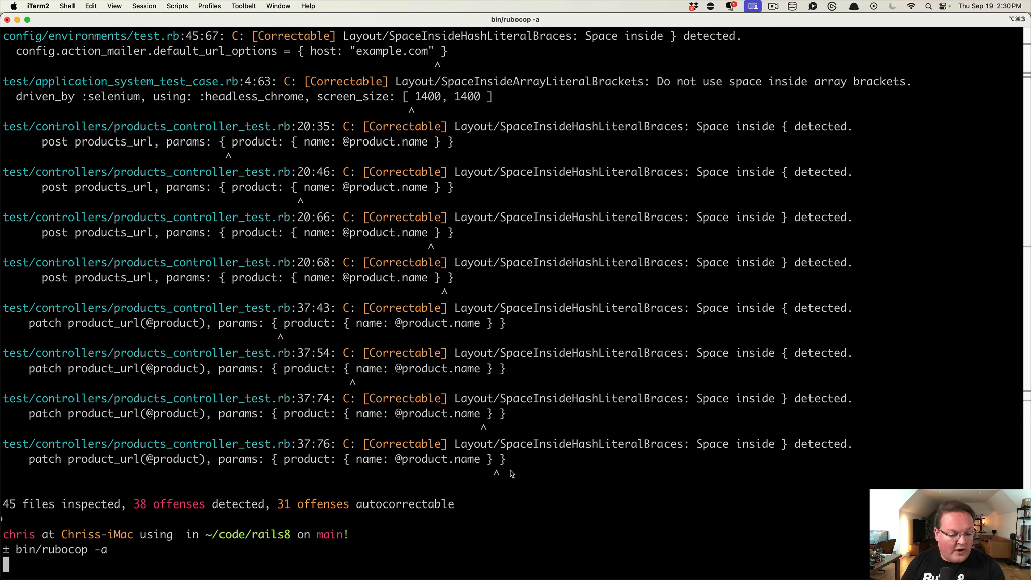
key("Return")
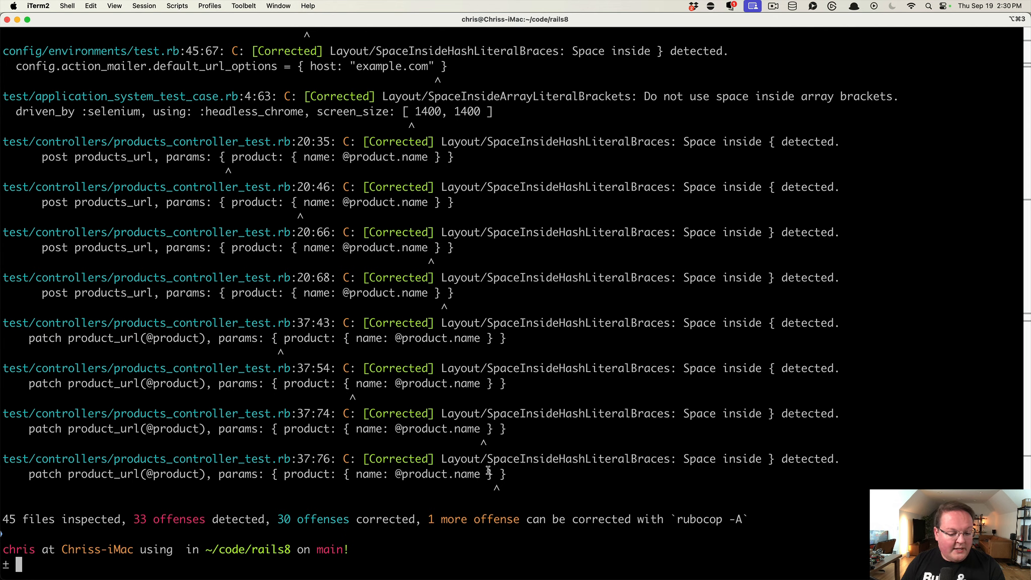
type("bin/rubocop -a")
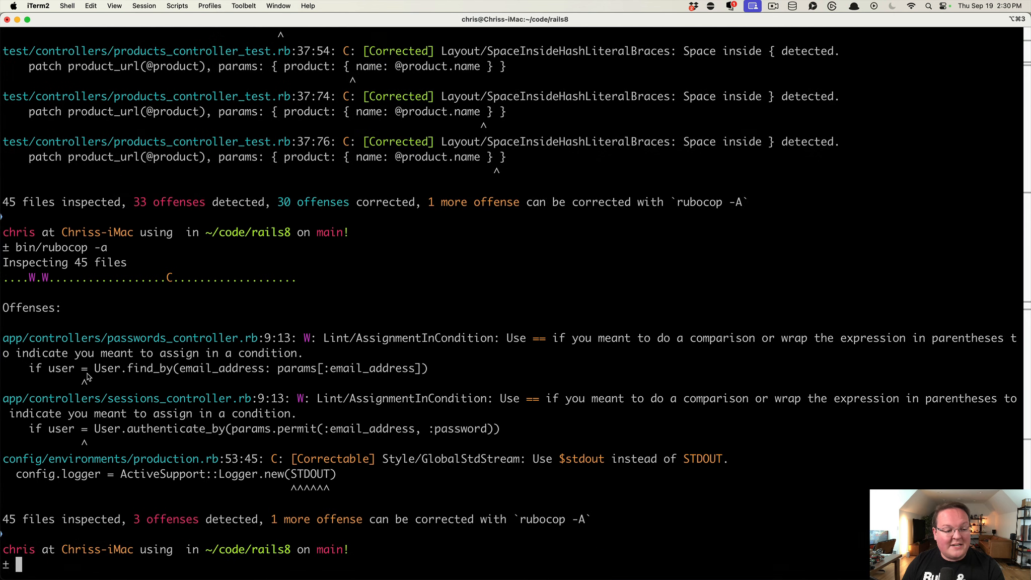
Inspect the remaining offenses, highlighting the == and $stdout suggestions.
double_click(540, 337)
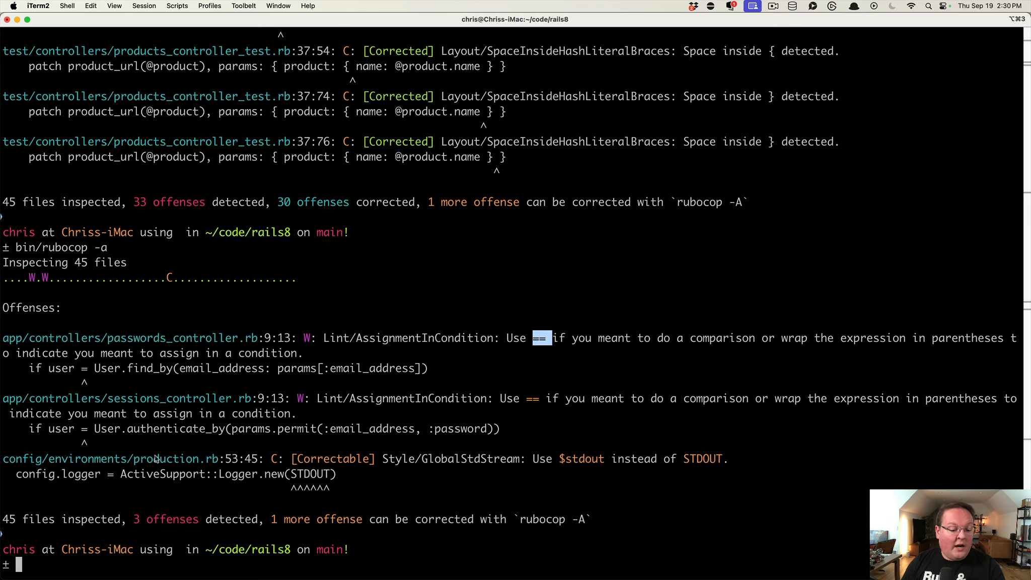
double_click(312, 475)
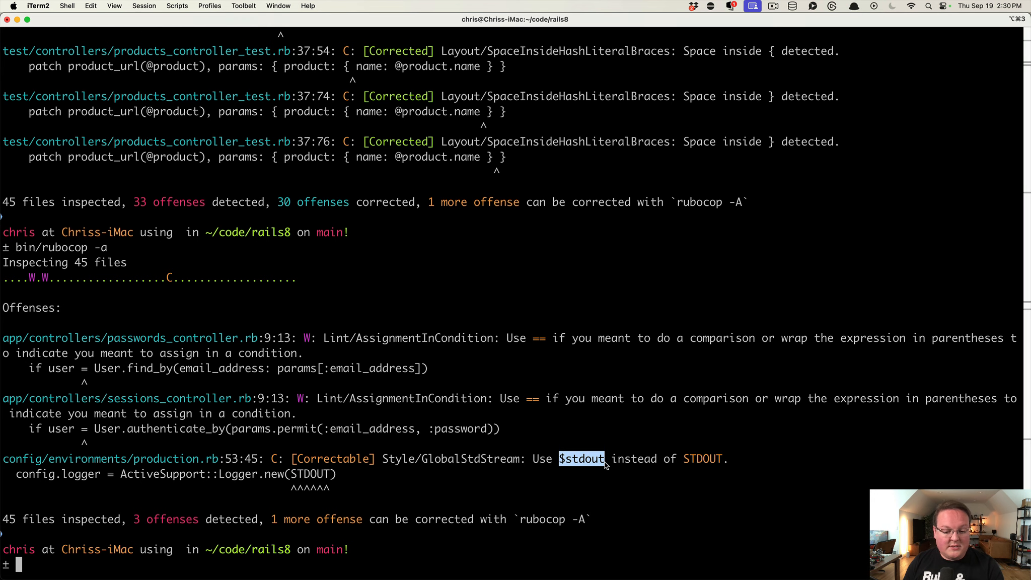
mouse_move(347, 486)
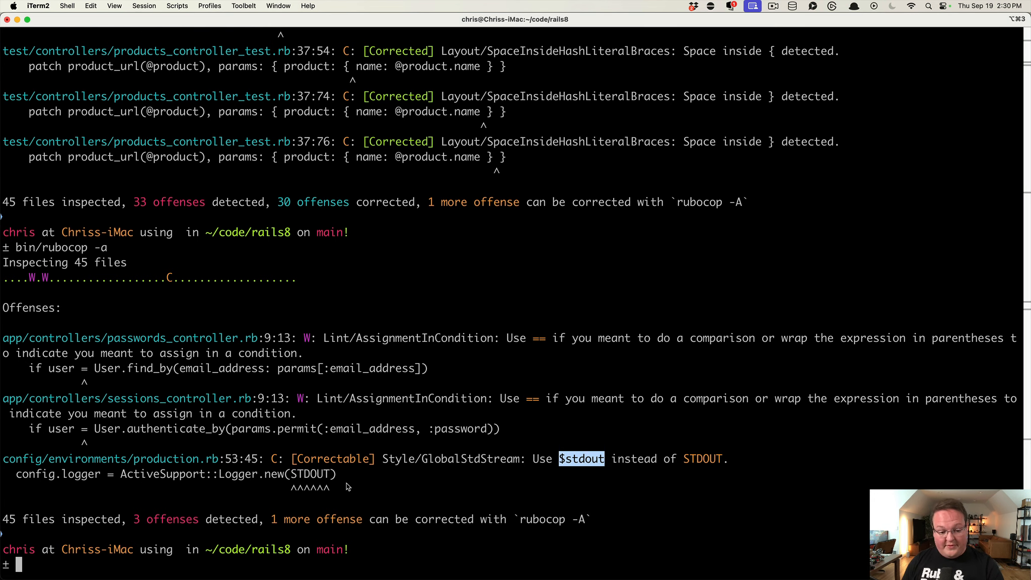
triple_click(427, 459)
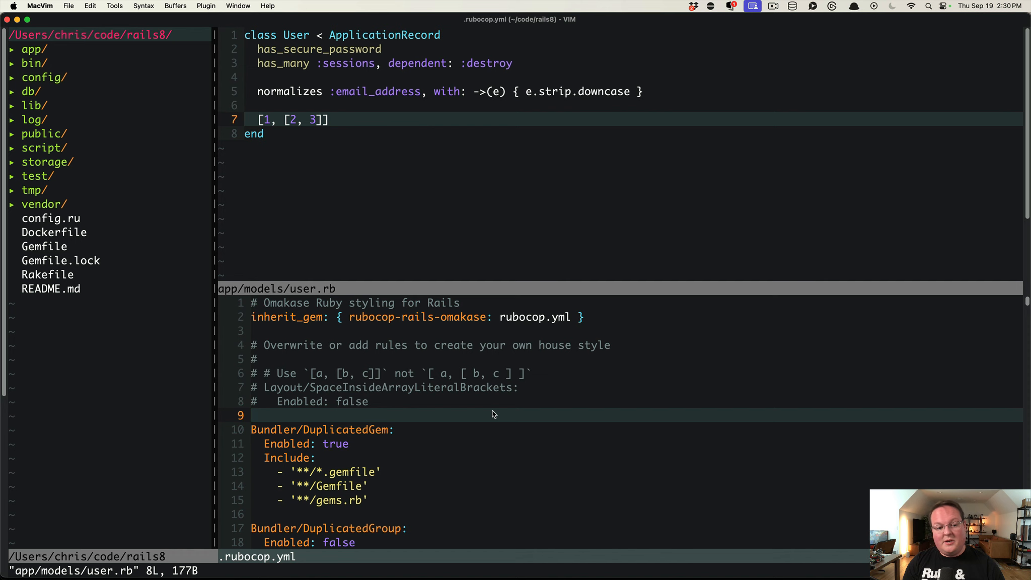
Find Style/GlobalStdStream in .rubocop.yml and set Enabled: false with a comment.
type("/Style/GlobalStdStream")
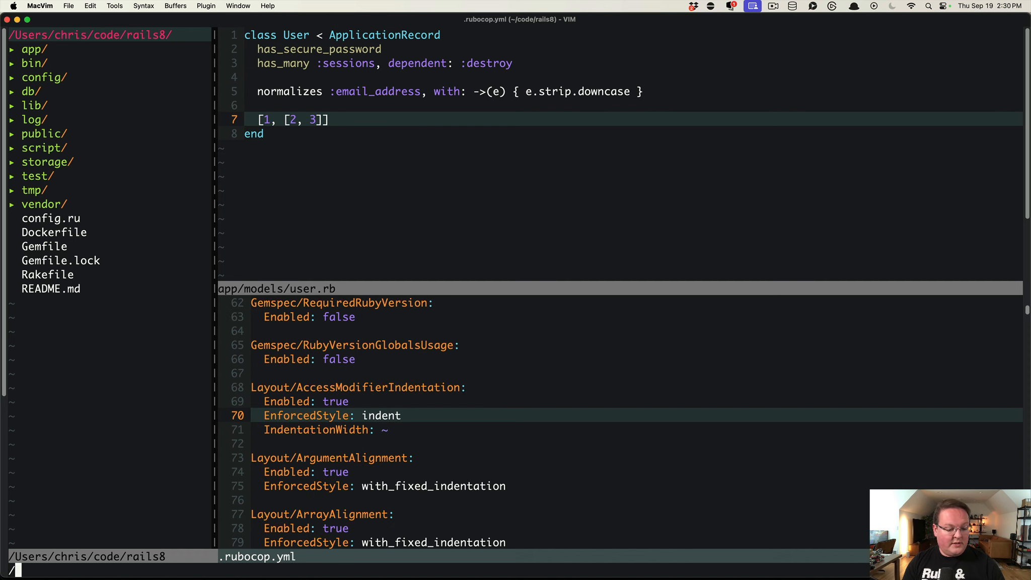
type("Glob")
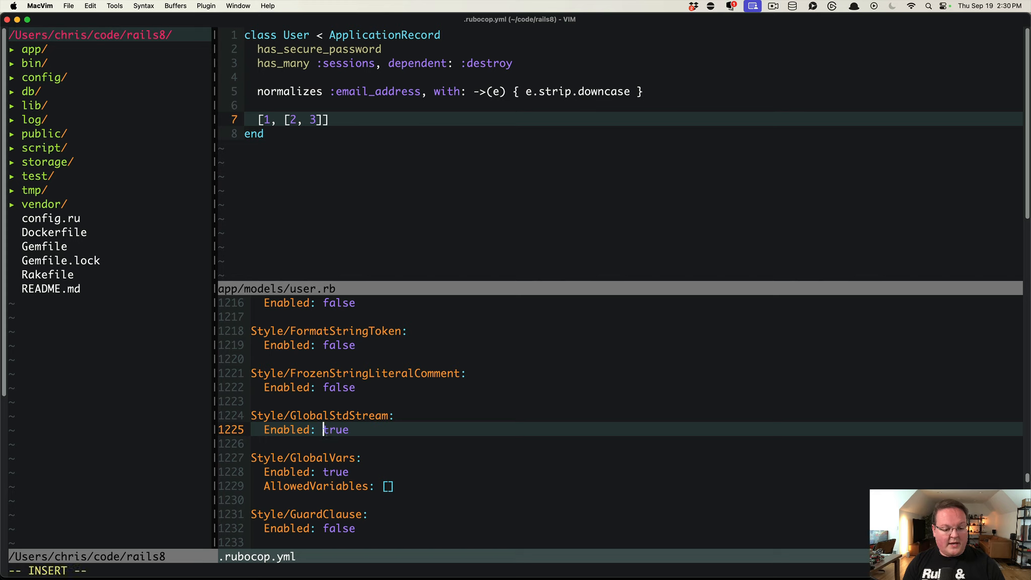
type("false #")
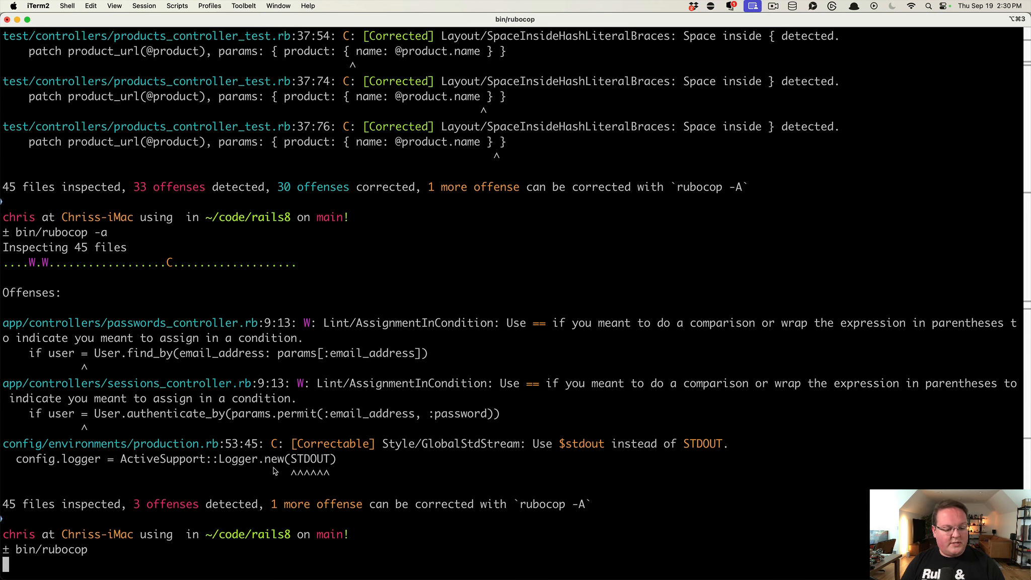
Rerun bin/rubocop and select the two remaining Lint/AssignmentInCondition offenses.
key("Return")
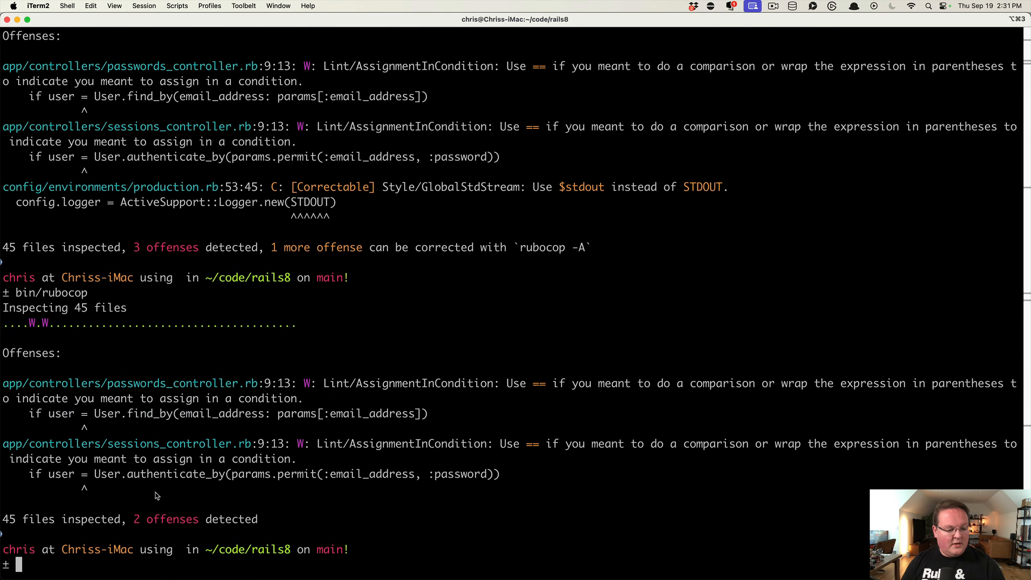
left_click_drag(7, 384, 499, 490)
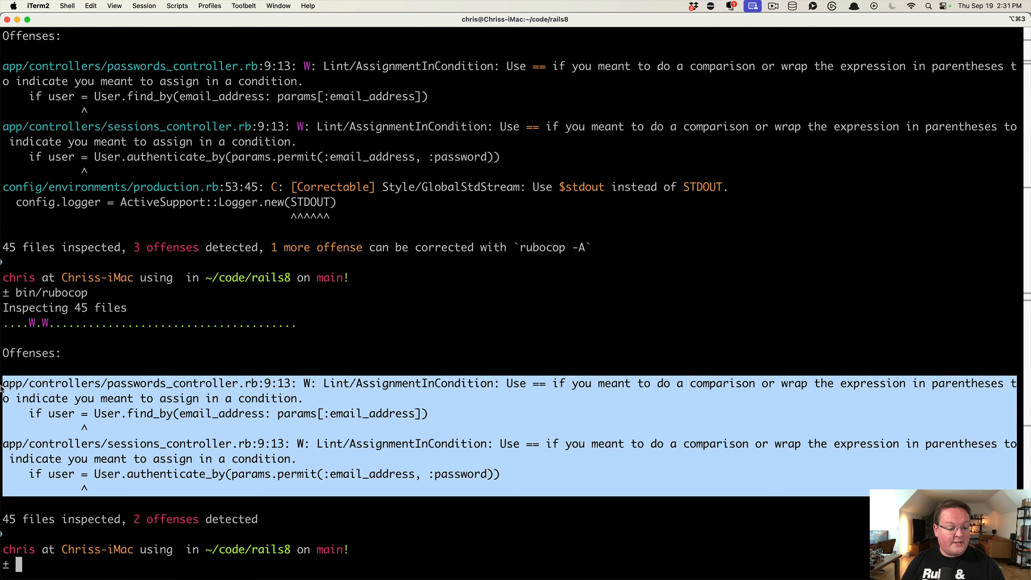